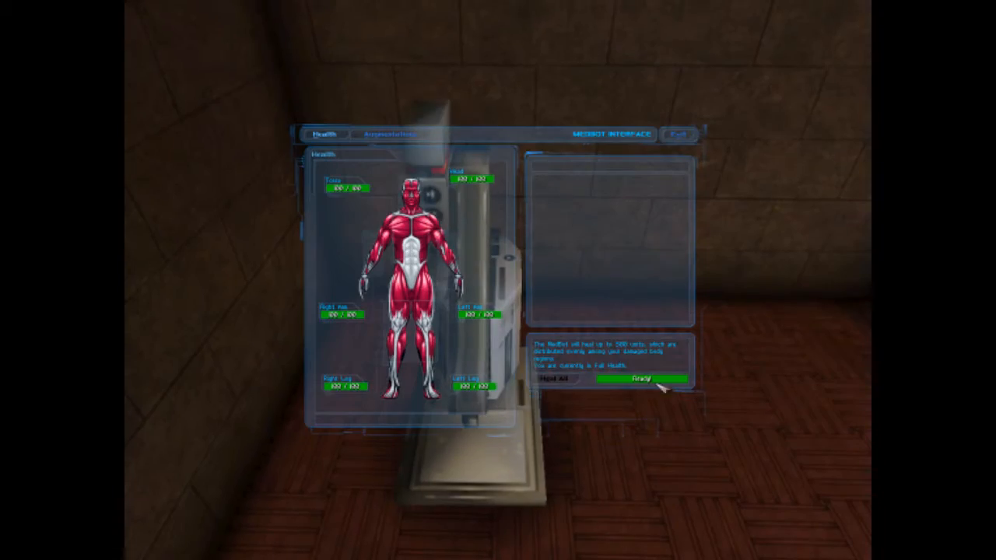
{"action": "left_click", "coordinate": [638, 379]}
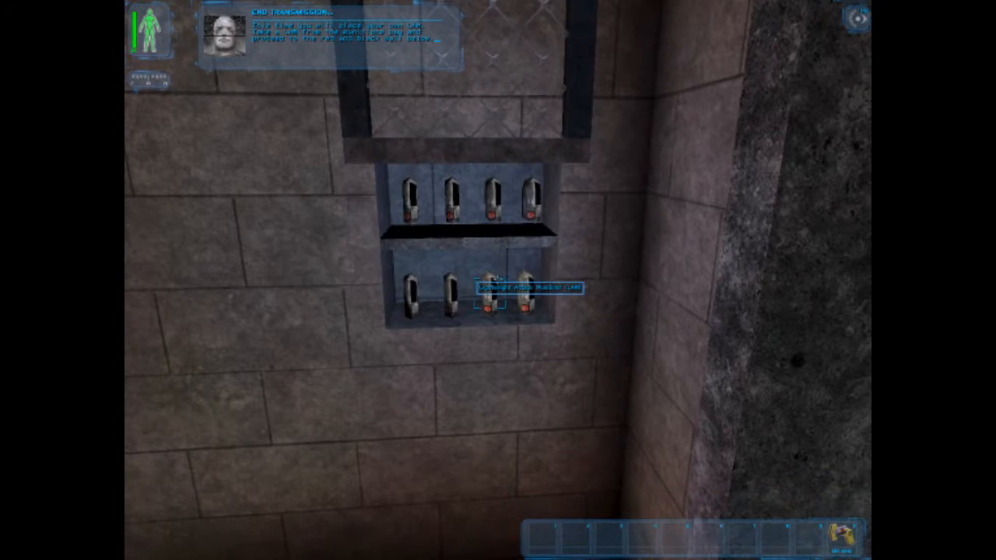
{"action": "left_click", "coordinate": [517, 286]}
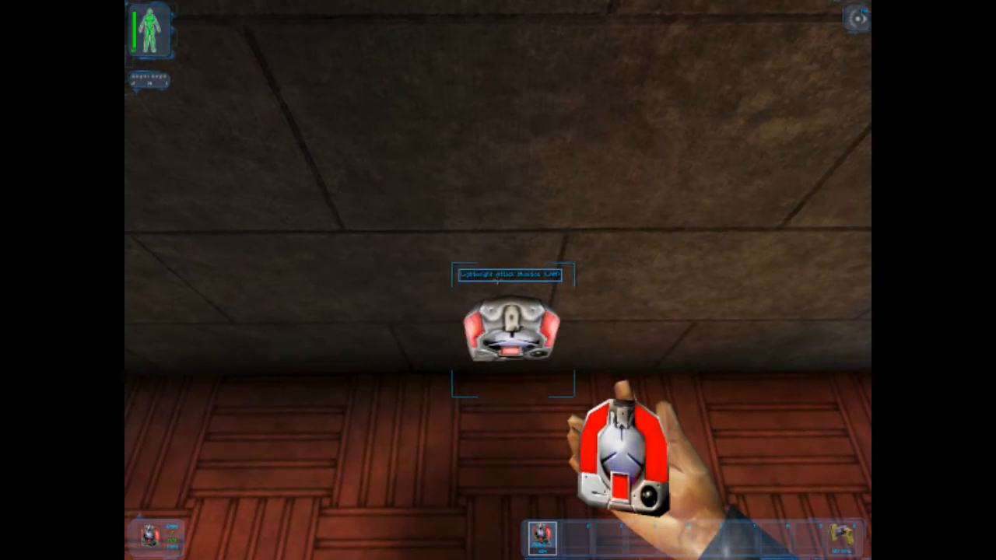
{"action": "left_click", "coordinate": [508, 339]}
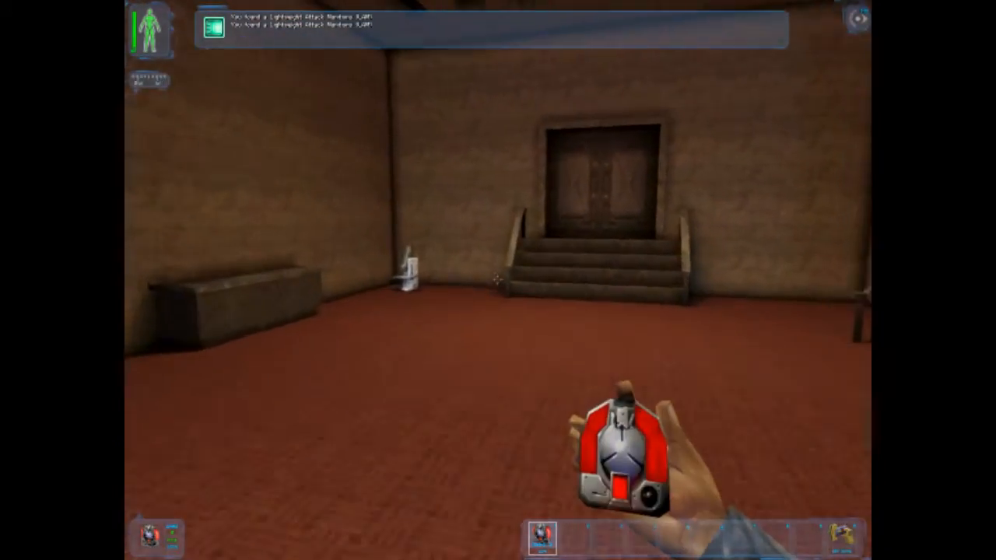
{"action": "mouse_move", "coordinate": [498, 280]}
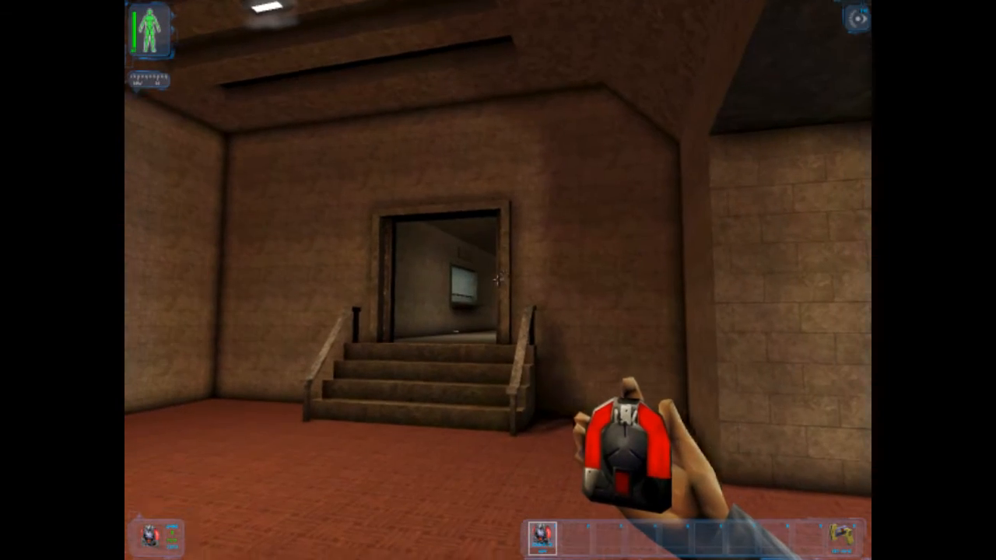
{"action": "left_click", "coordinate": [498, 280]}
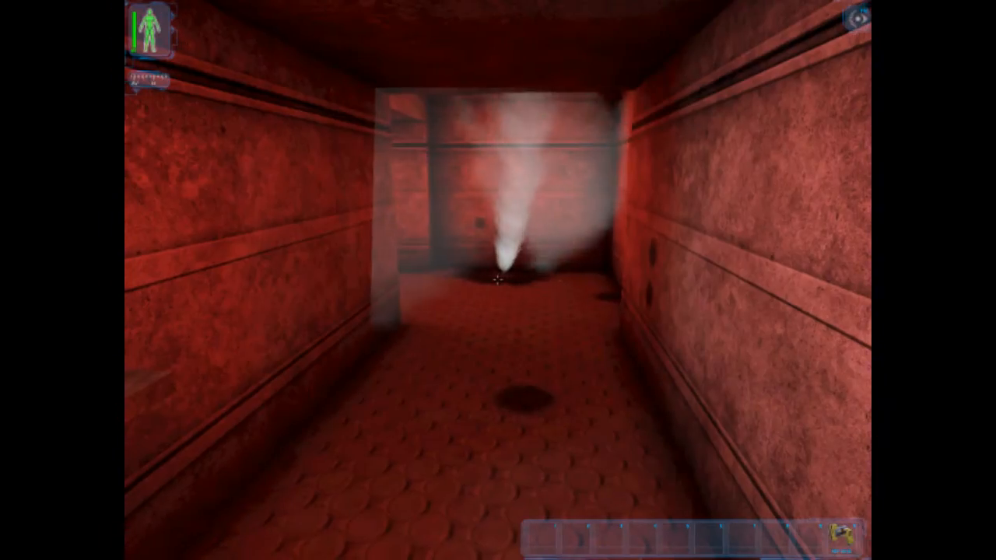
{"action": "mouse_move", "coordinate": [498, 280]}
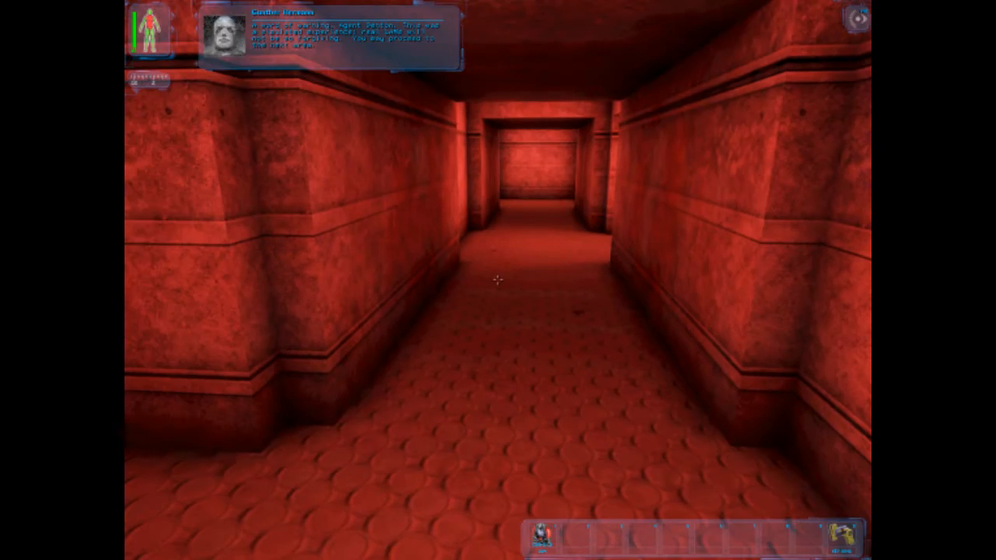
{"action": "key", "text": "W"}
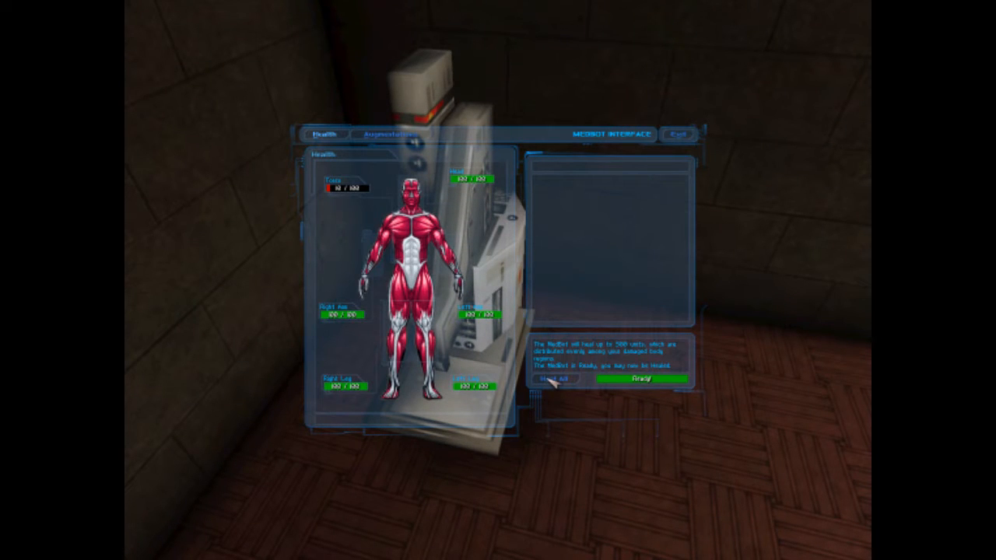
{"action": "mouse_move", "coordinate": [330, 140]}
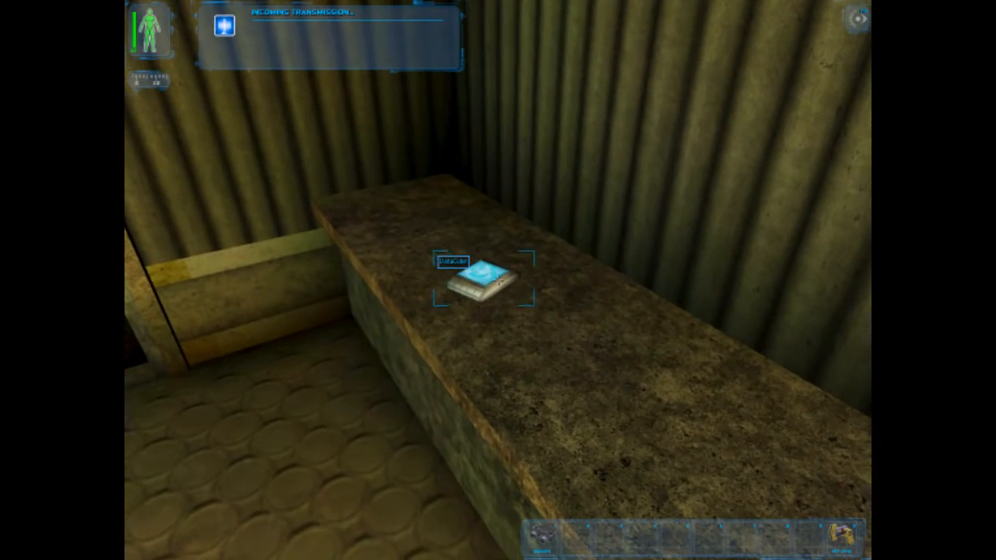
{"action": "left_click", "coordinate": [475, 280]}
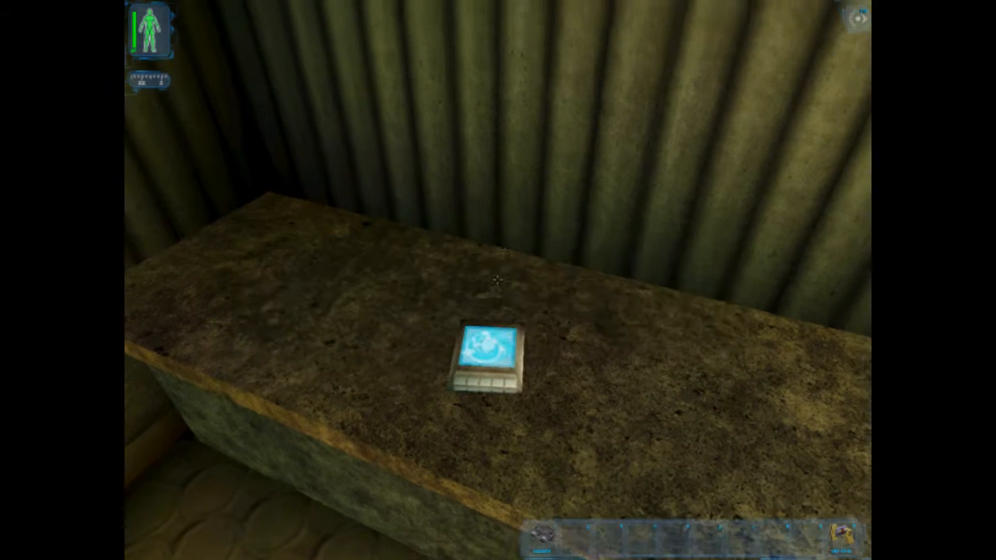
{"action": "left_click", "coordinate": [483, 354]}
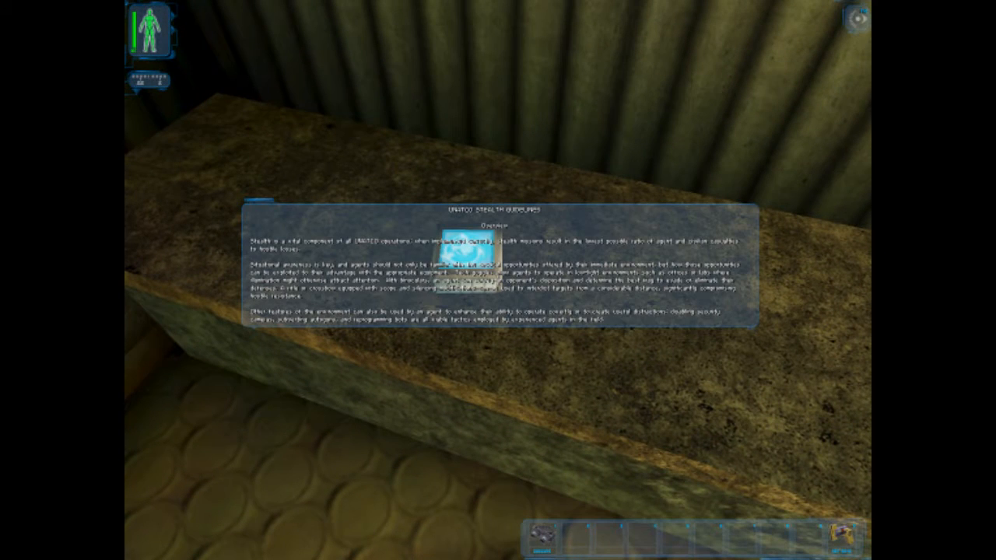